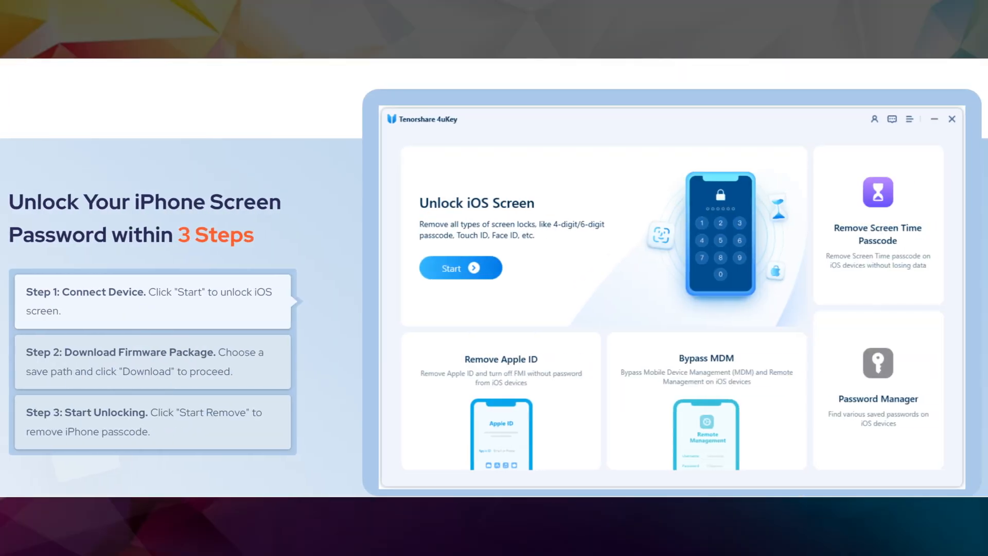
Start Unlock iOS Screen and proceed to the iPhone 14 Pro firmware download page.
scroll("down", 3)
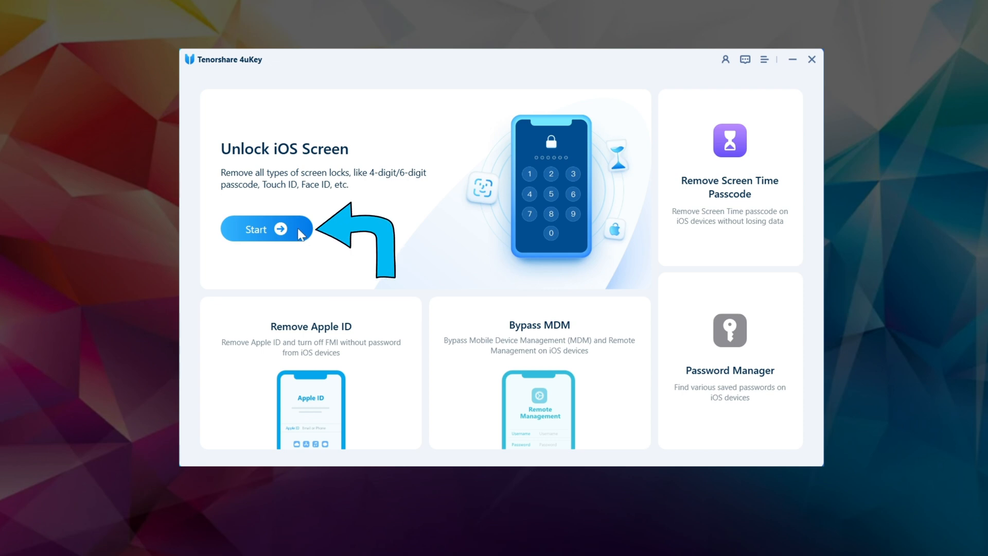
left_click(256, 229)
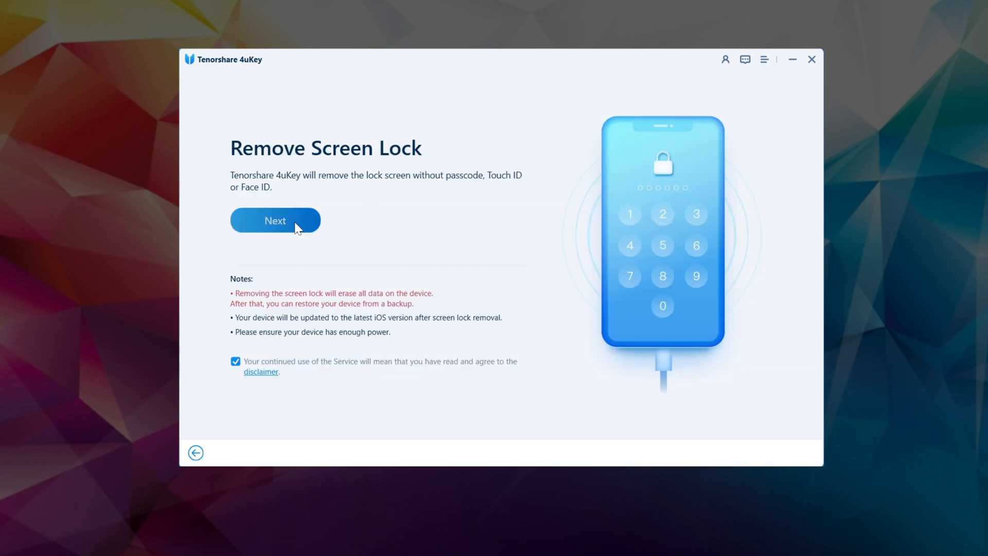
left_click(275, 220)
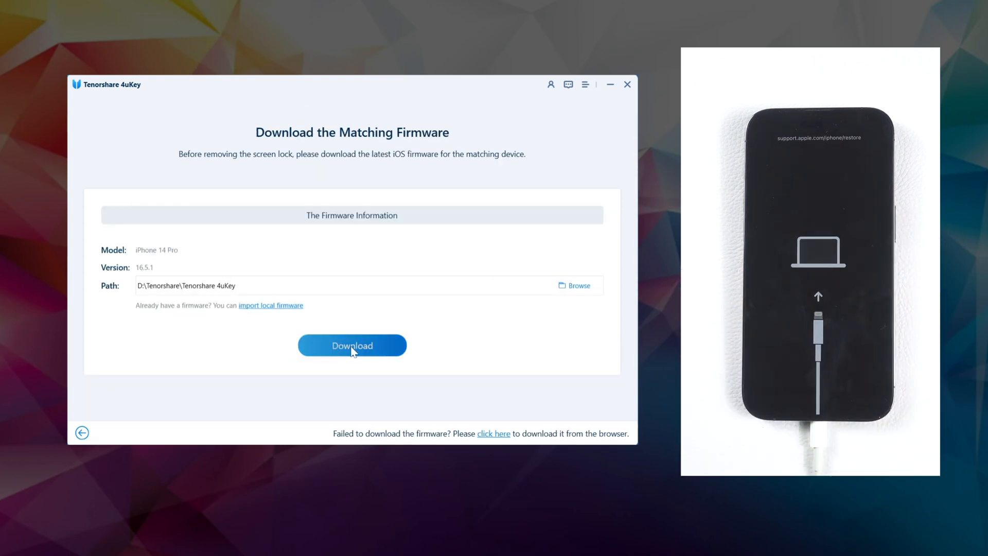
Download the iOS 16.5.1 firmware and start removing the iPhone 14 Pro's screen lock.
left_click(351, 345)
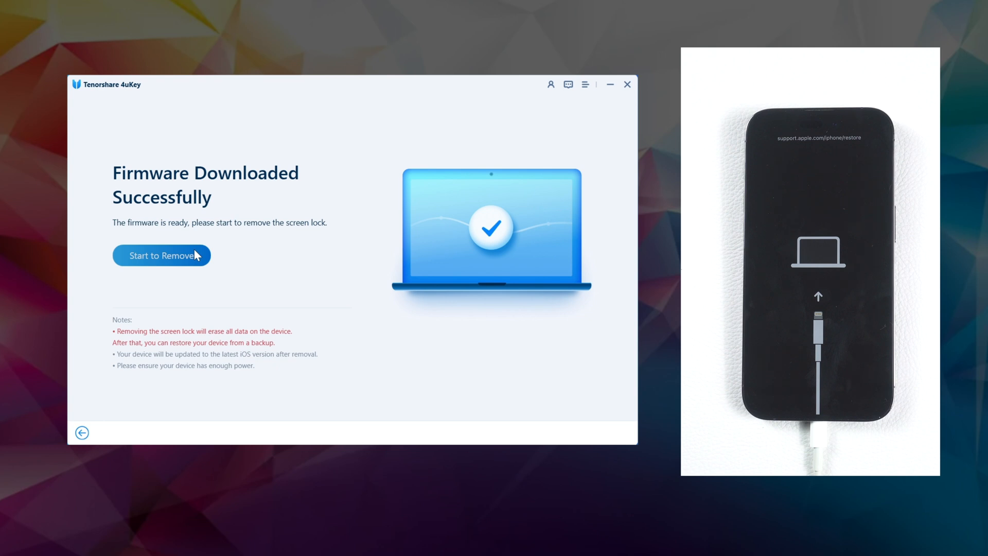
left_click(161, 255)
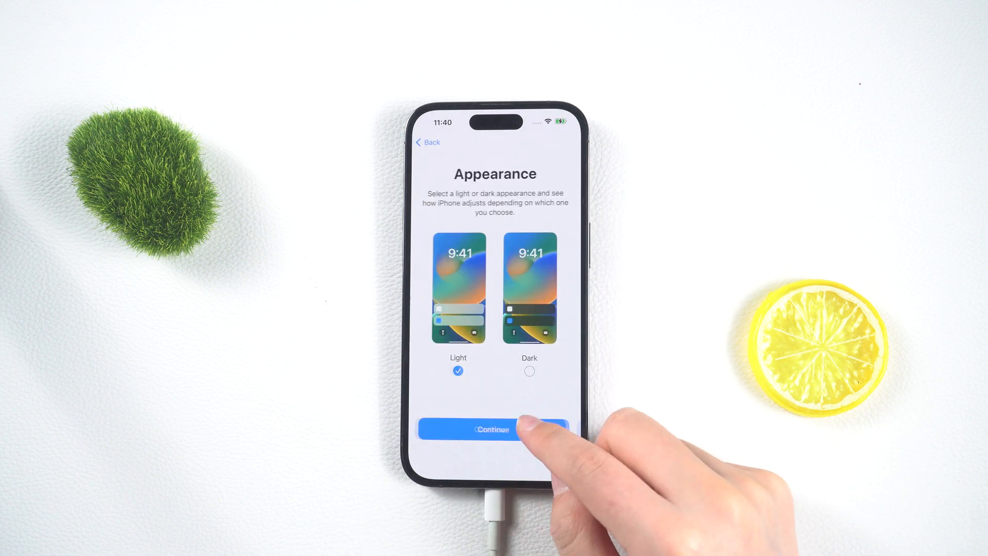
Keep the Light appearance and continue through setup to the iPhone home screen.
left_click(495, 429)
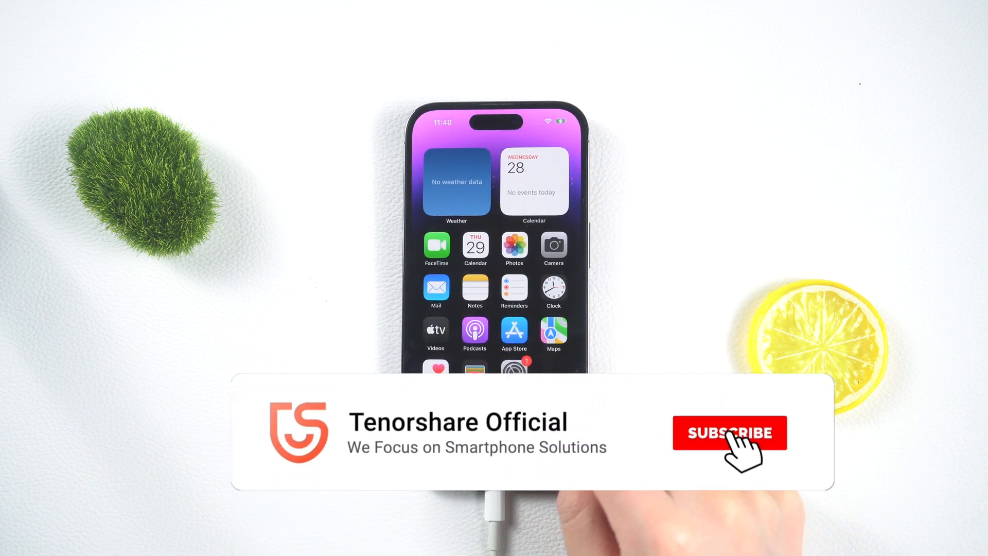
left_click(729, 432)
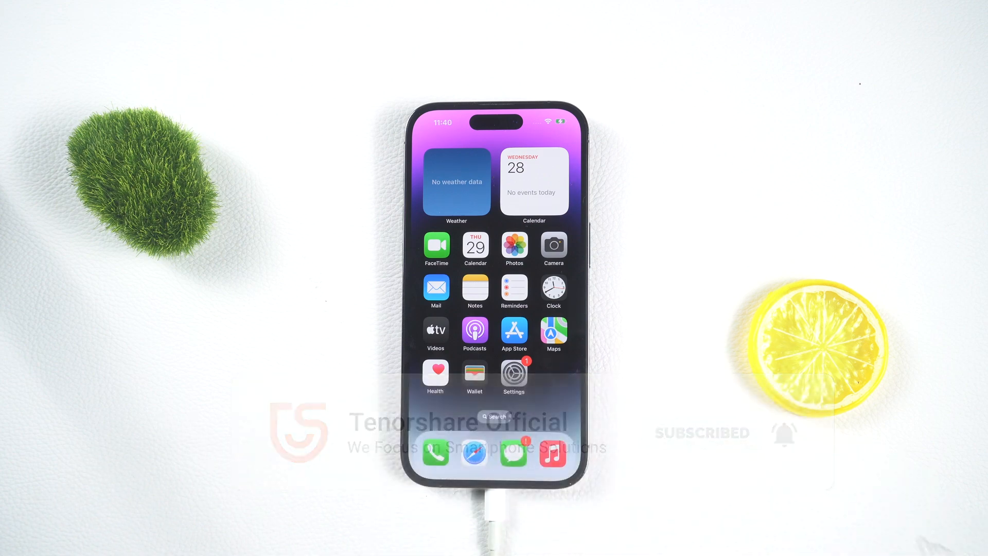